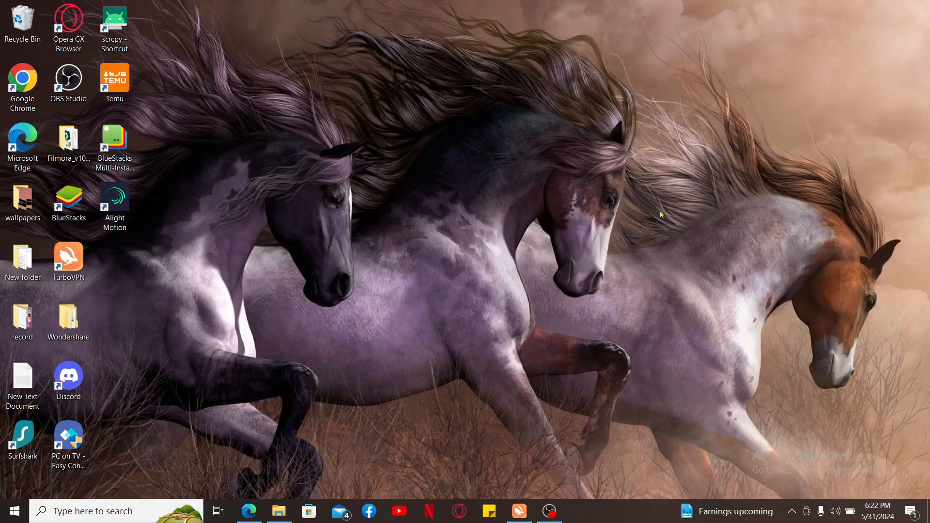
mouse_move(378, 337)
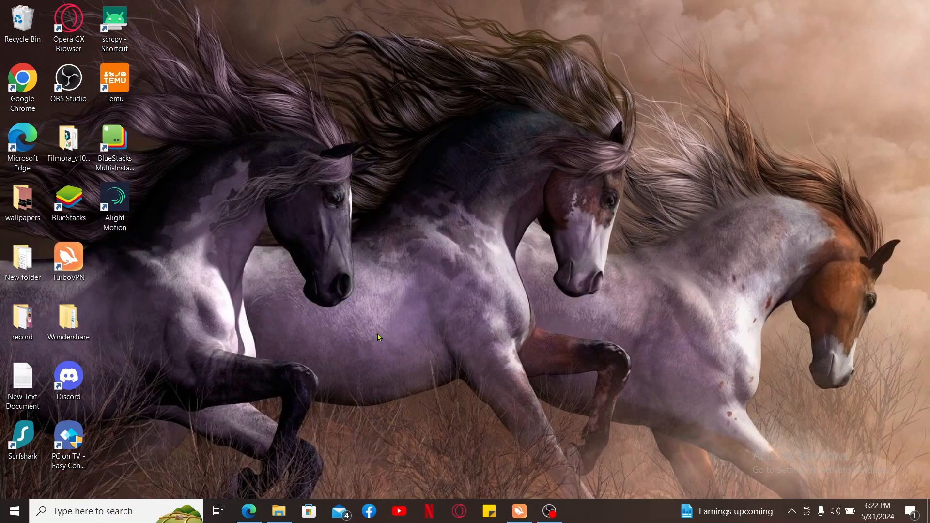
Launch Microsoft Edge and enter the address pay.hyperwallet.com.
click(249, 511)
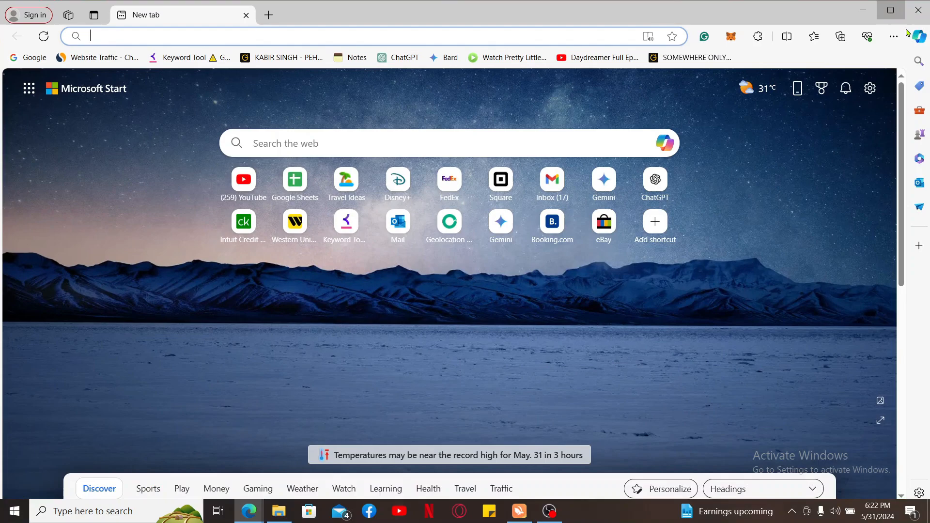
text(pay.hyperwallet.com)
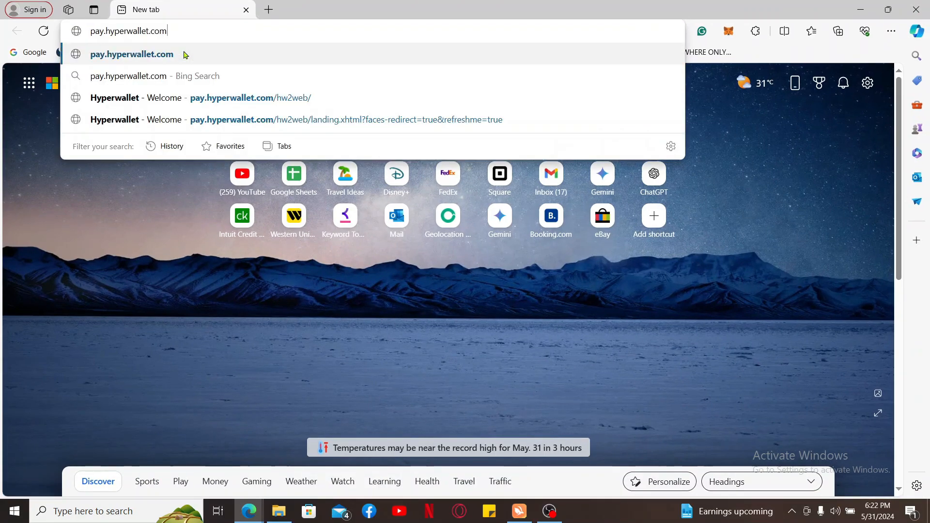
mouse_move(211, 30)
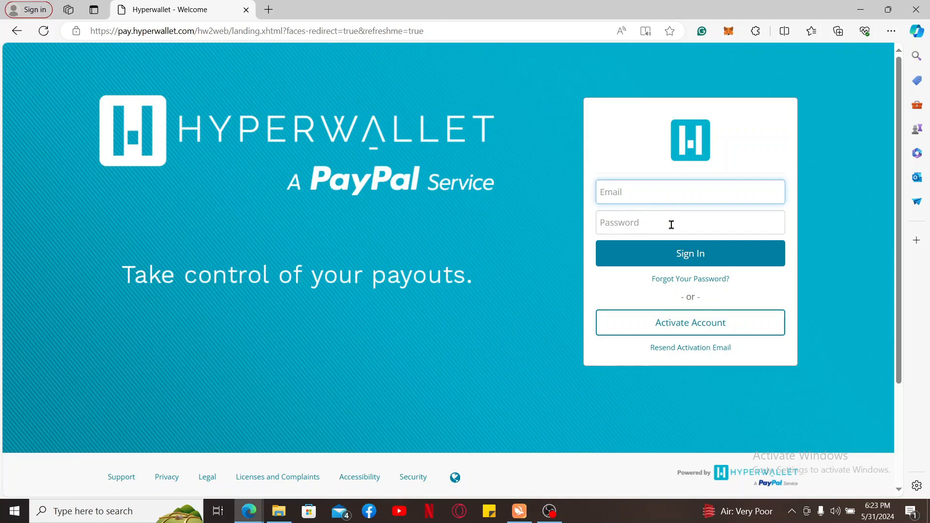
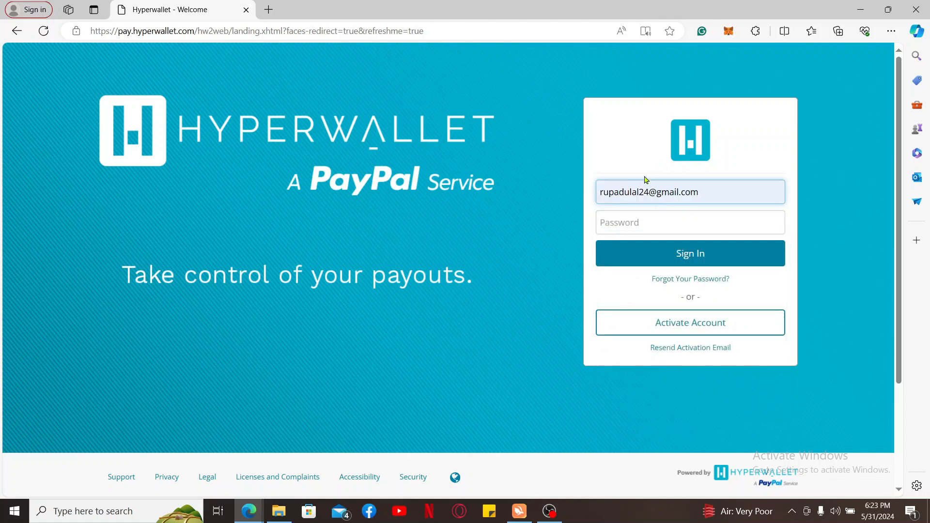
click(690, 222)
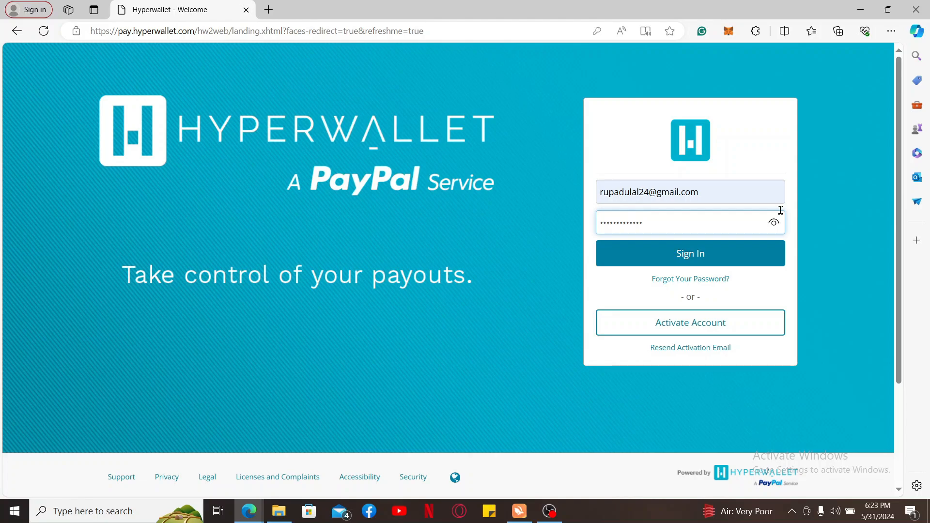
mouse_move(690, 279)
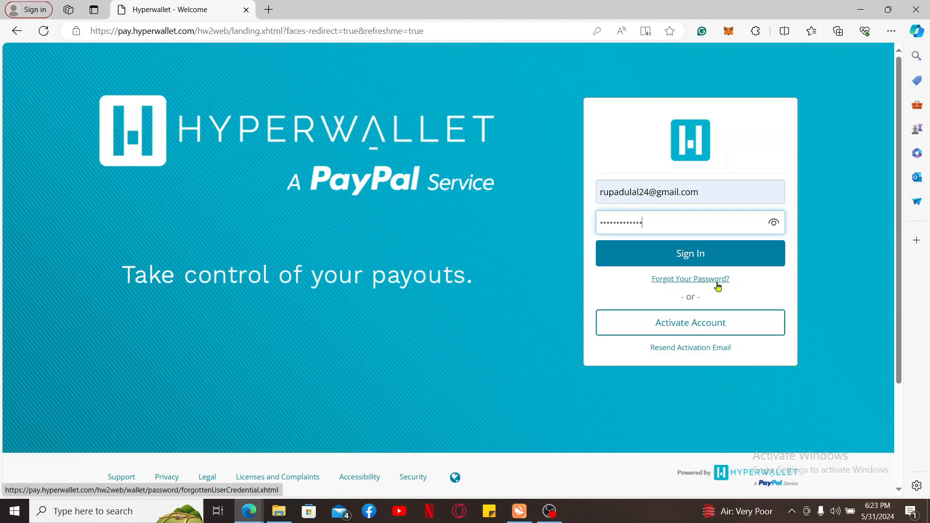
mouse_move(726, 290)
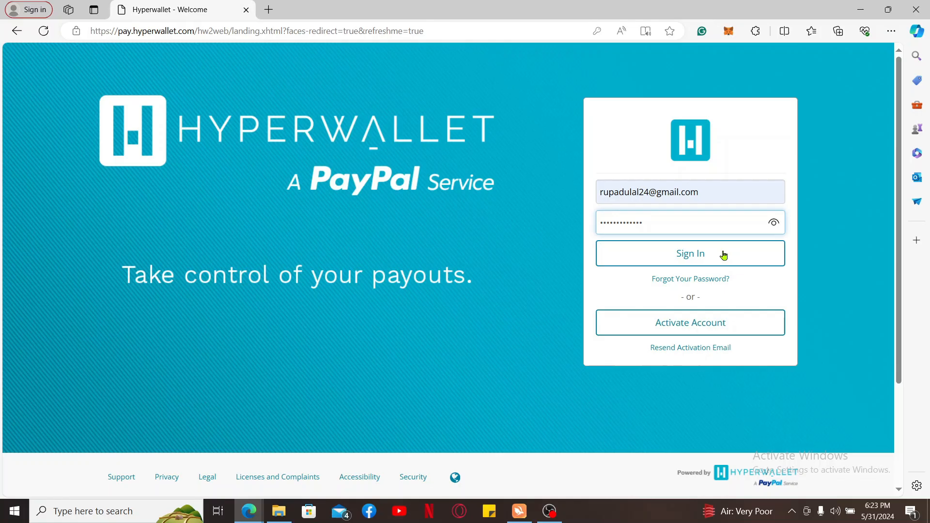
click(859, 10)
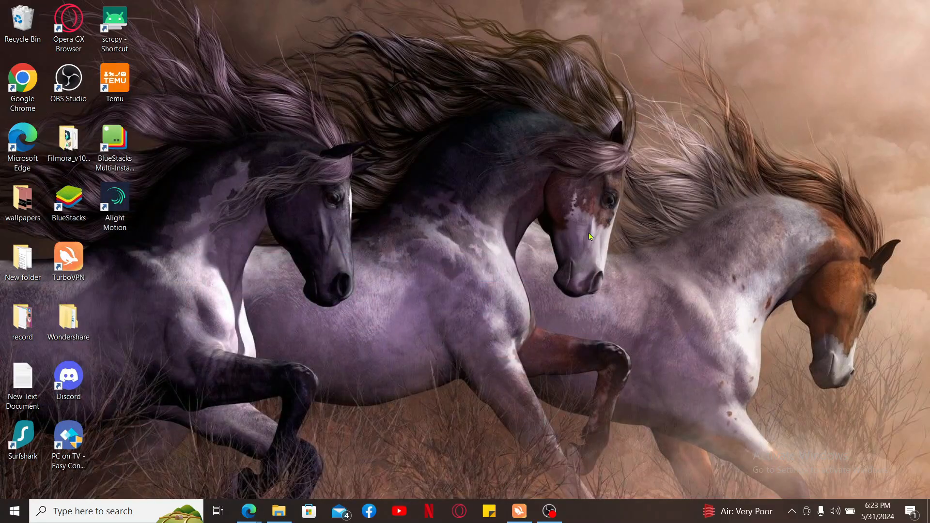